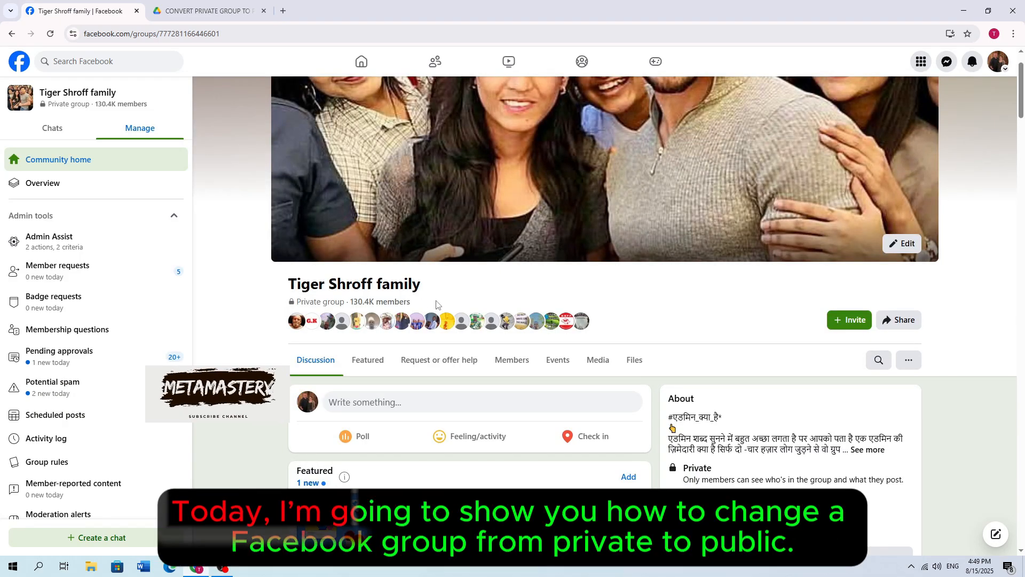
- Find the CONVERT PRIVATE GROUP TO PUBLIC zip in Downloads and use Extract Here on it
triple_click(352, 301)
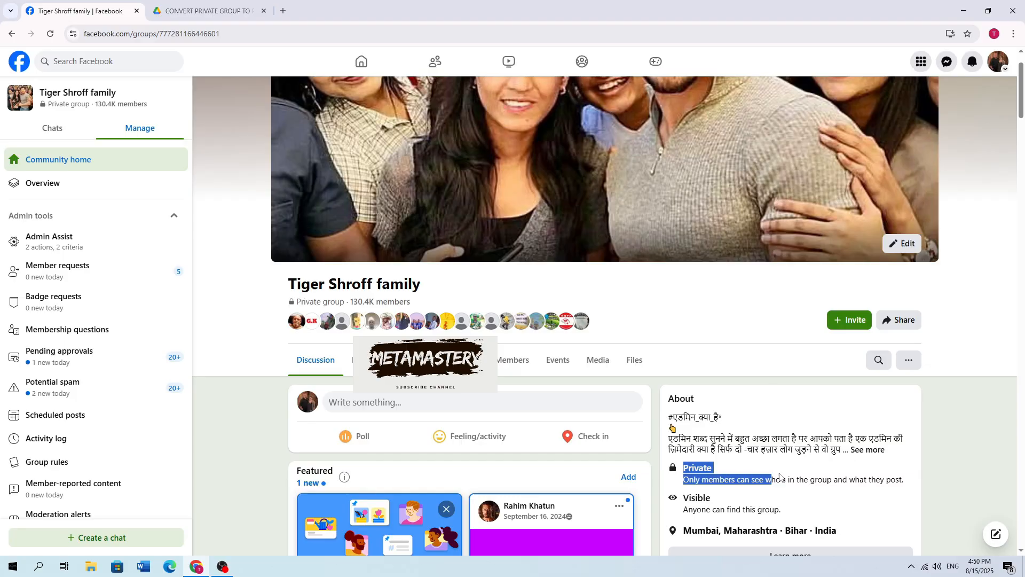
scroll("down", 3)
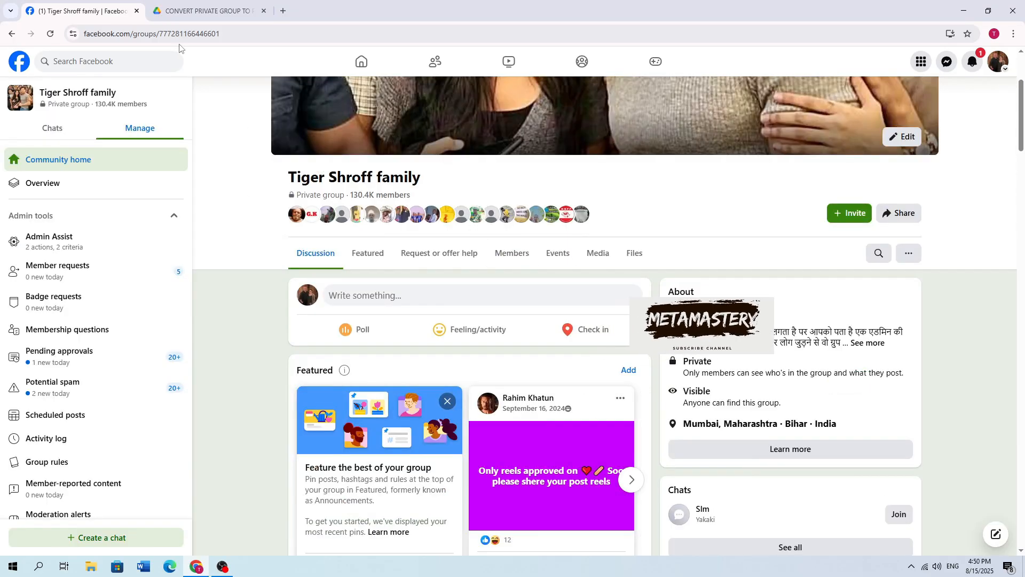
left_click(206, 11)
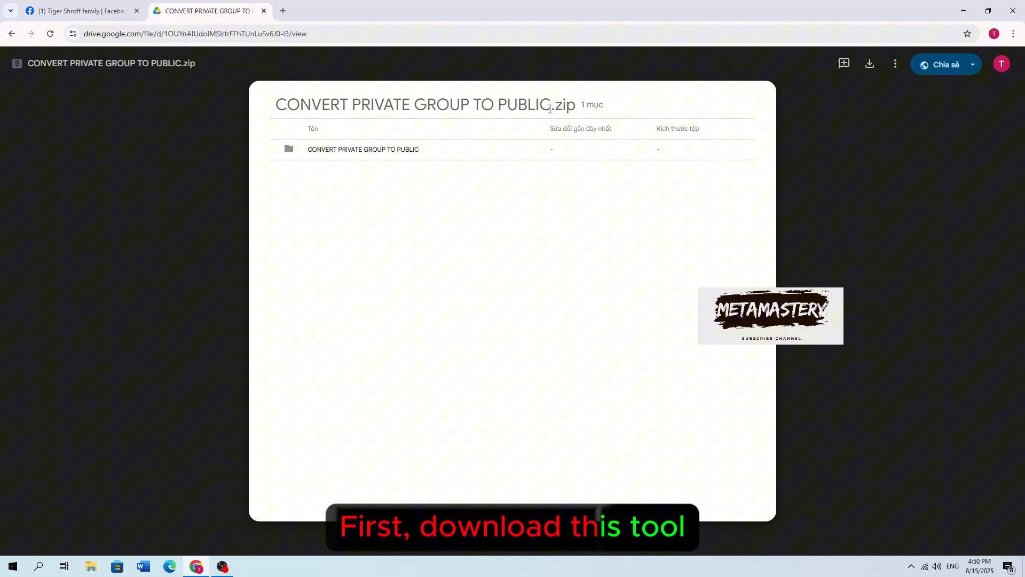
double_click(406, 104)
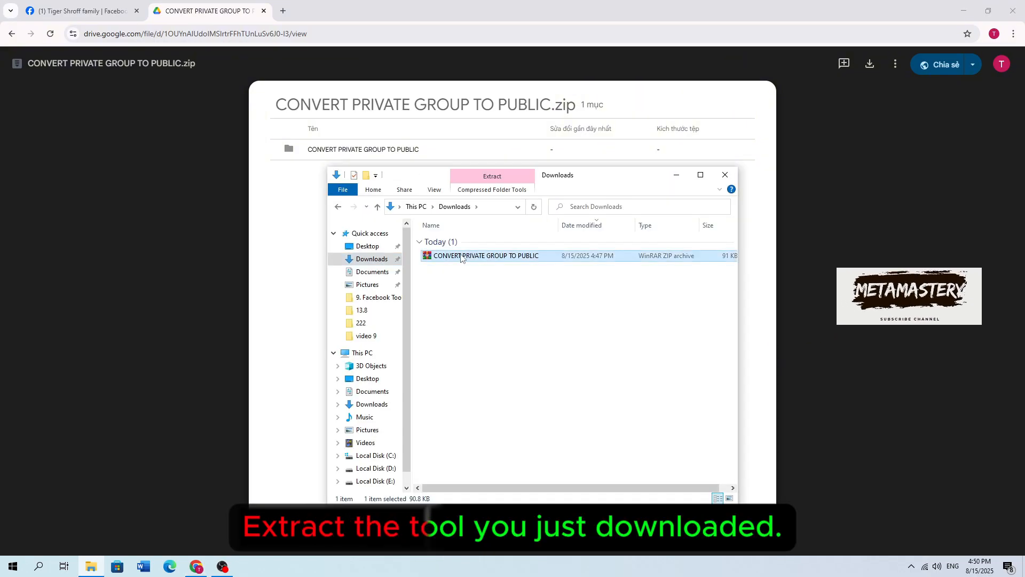
mouse_move(481, 257)
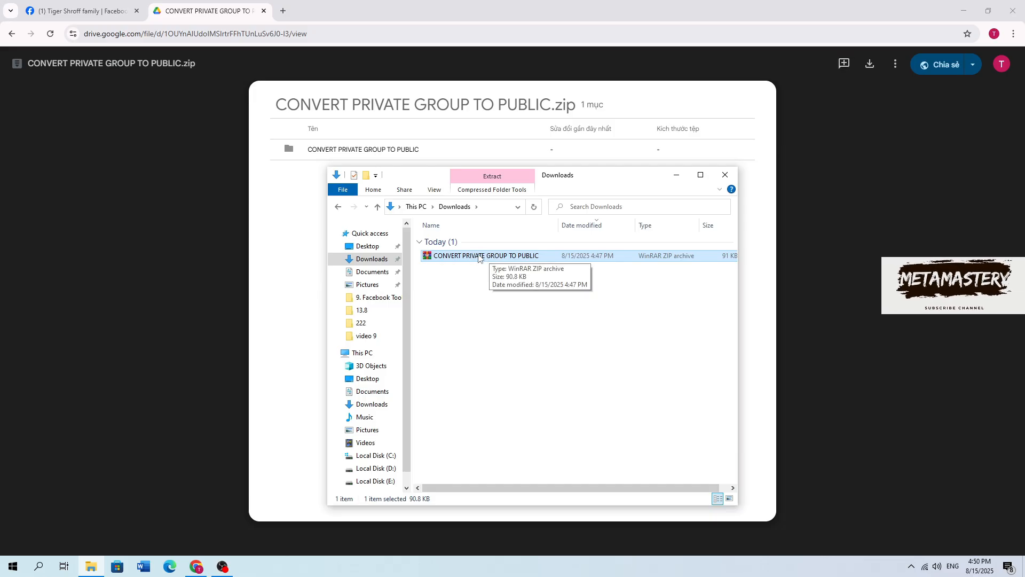
right_click(484, 255)
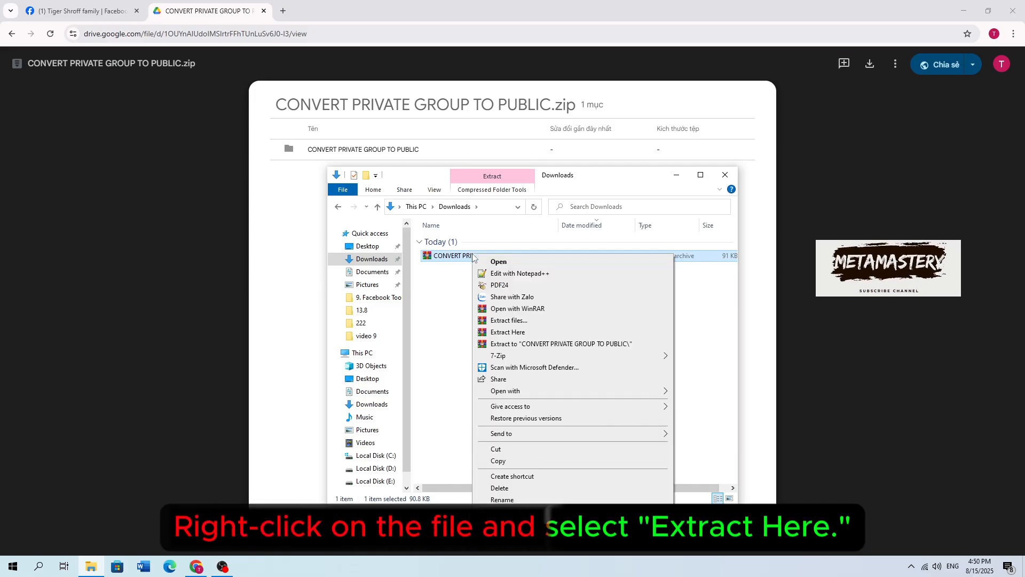
mouse_move(508, 332)
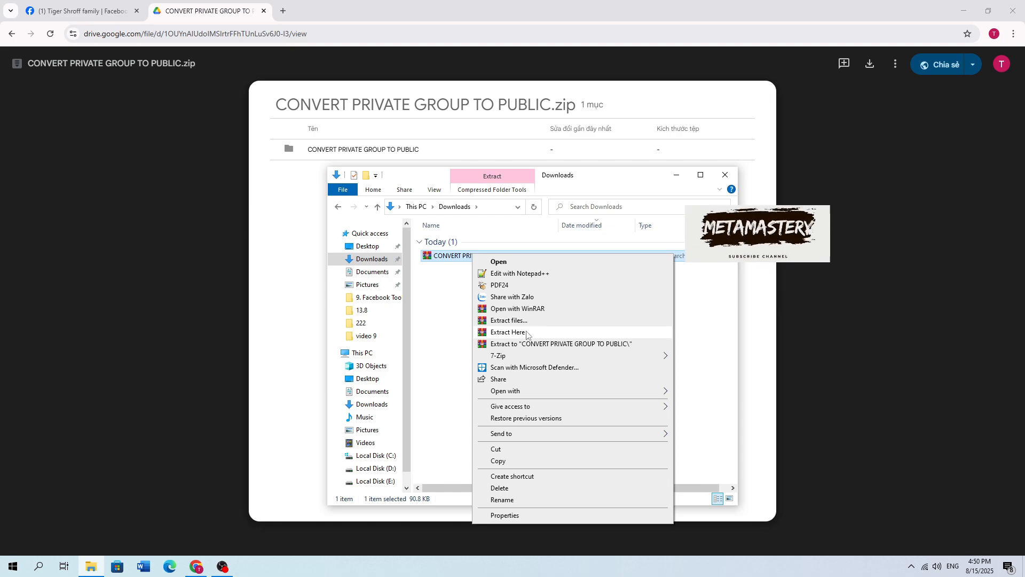
left_click(508, 332)
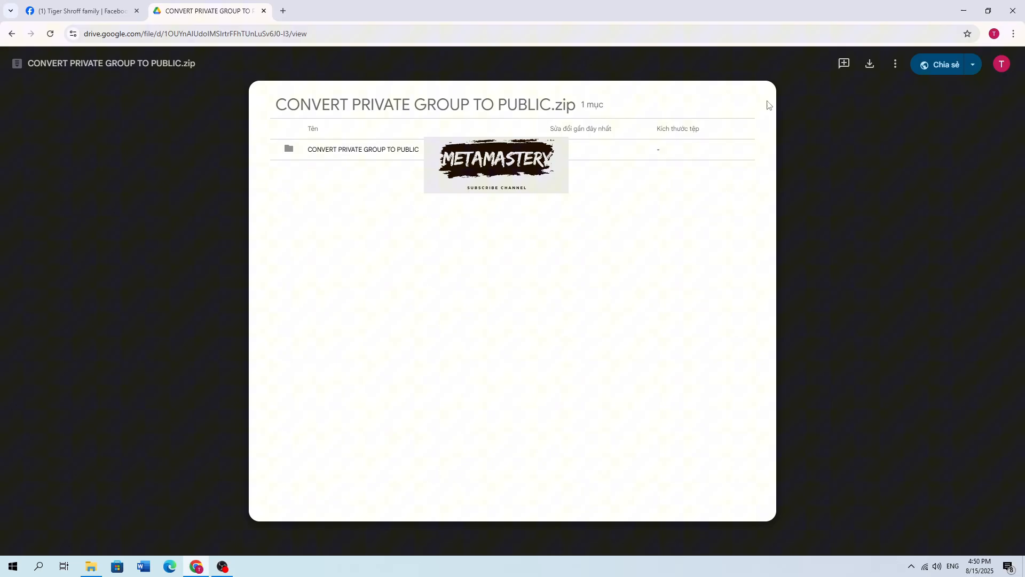
- Go to Chrome's Extensions page through the browser menu's Manage Extensions option
left_click(1013, 33)
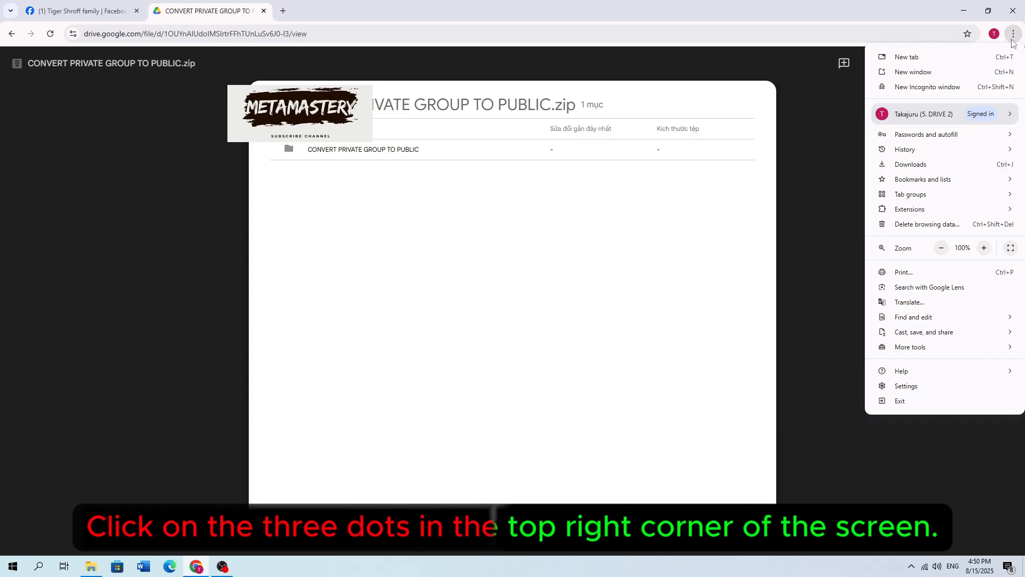
mouse_move(910, 209)
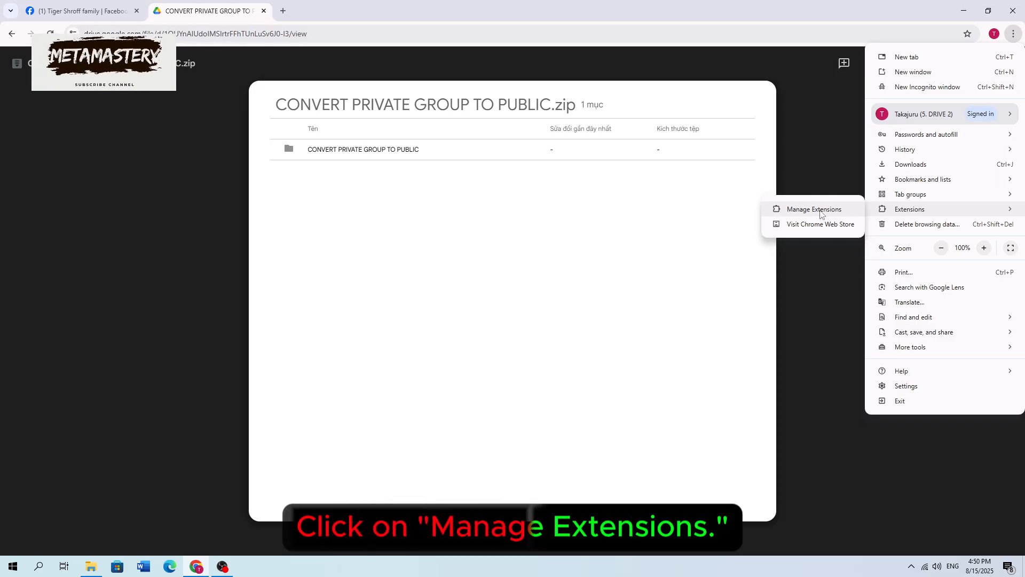
left_click(814, 209)
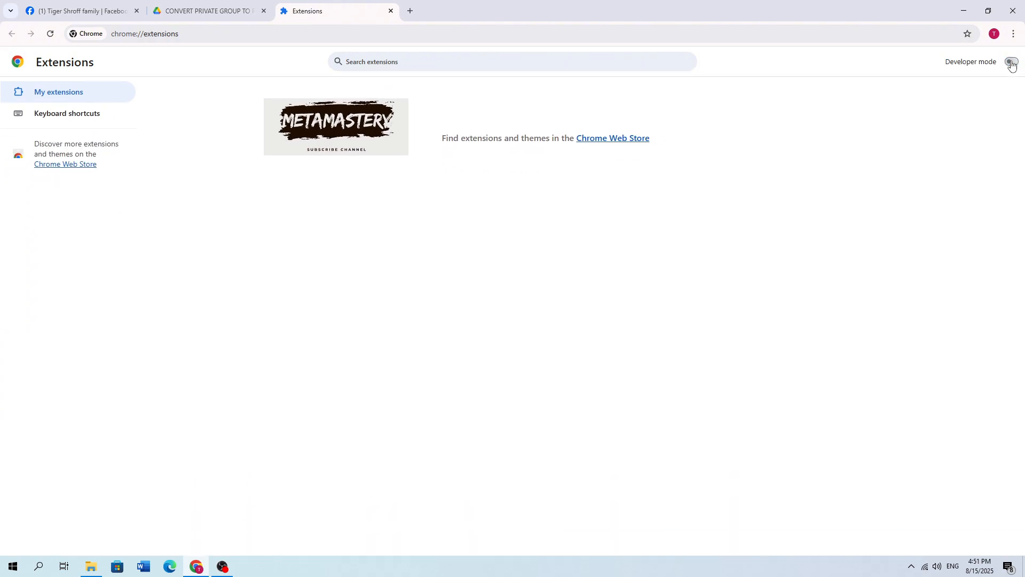
- Enable Developer mode, drag in the extracted extension folder, then remove that extension
left_click(1010, 62)
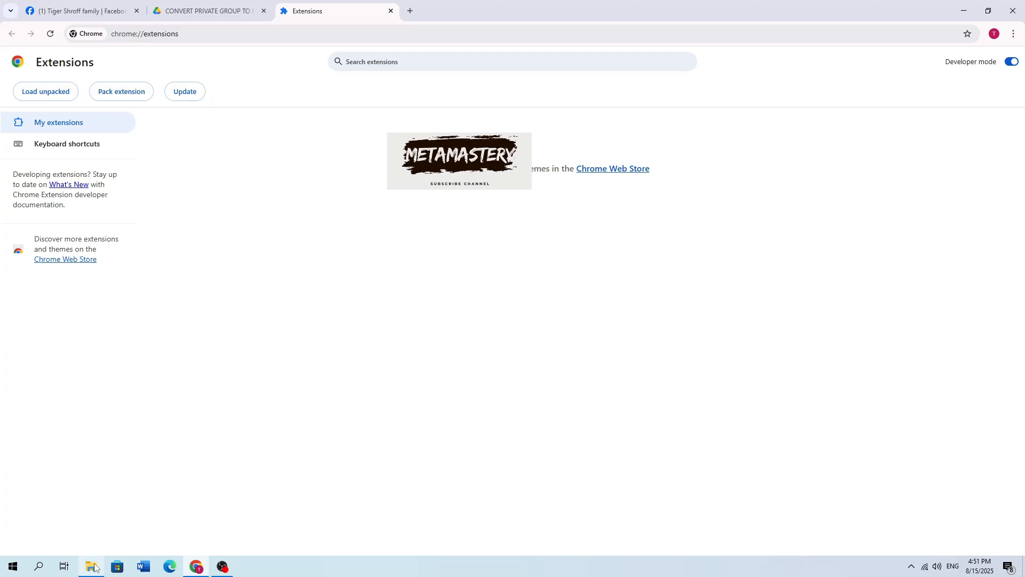
left_click(92, 565)
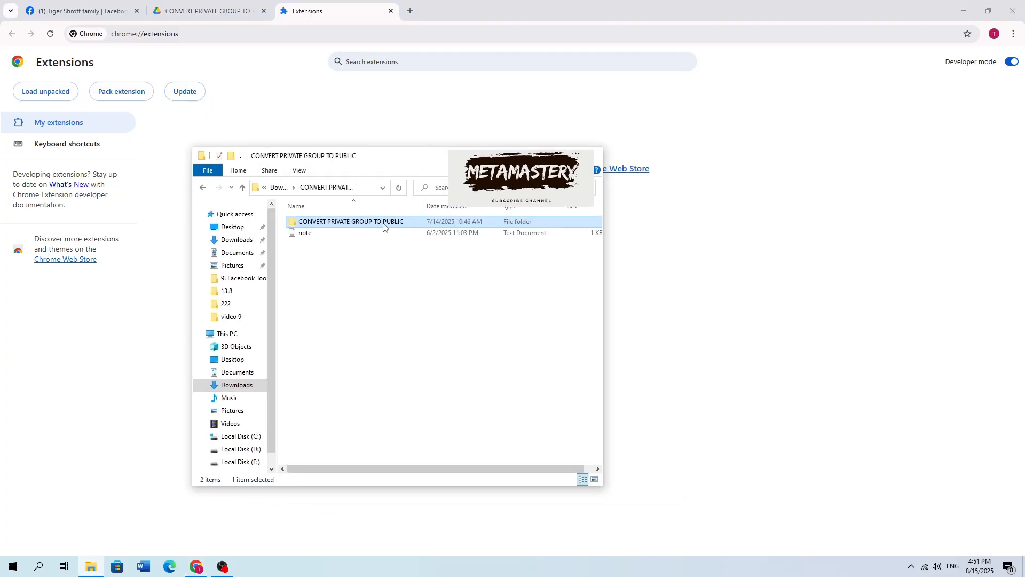
left_click_drag(350, 221, 759, 206)
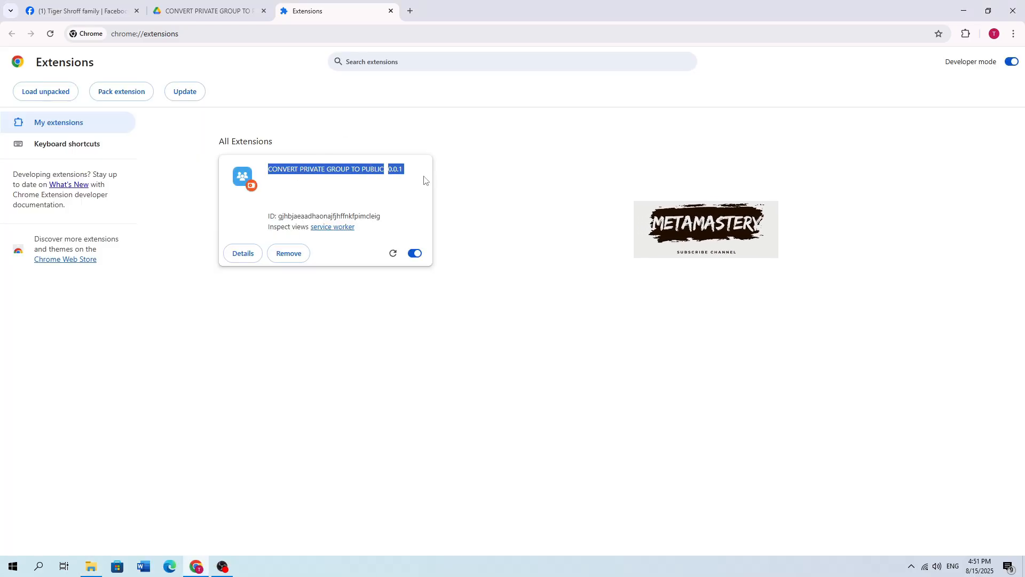
left_click(288, 253)
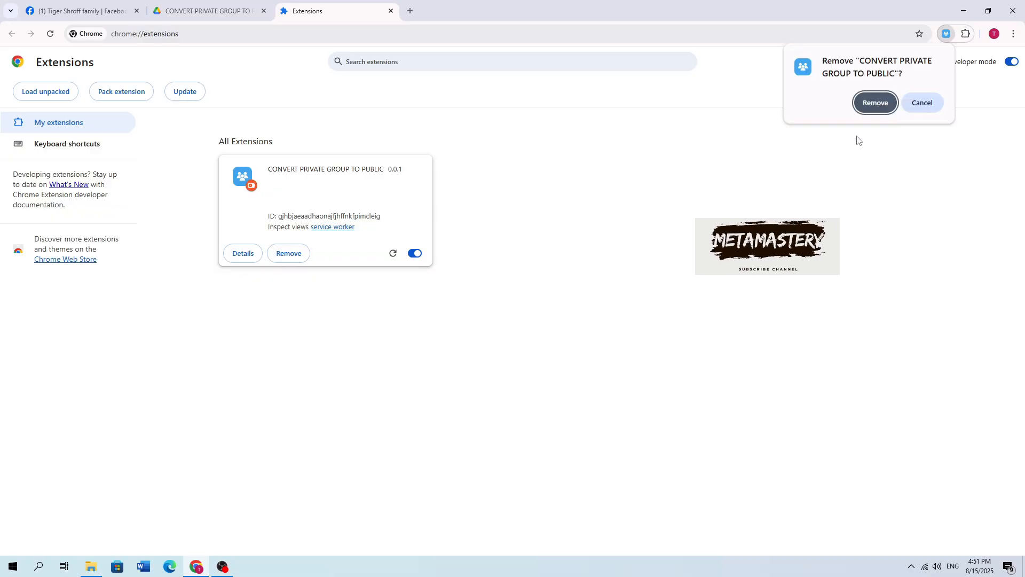
left_click(874, 102)
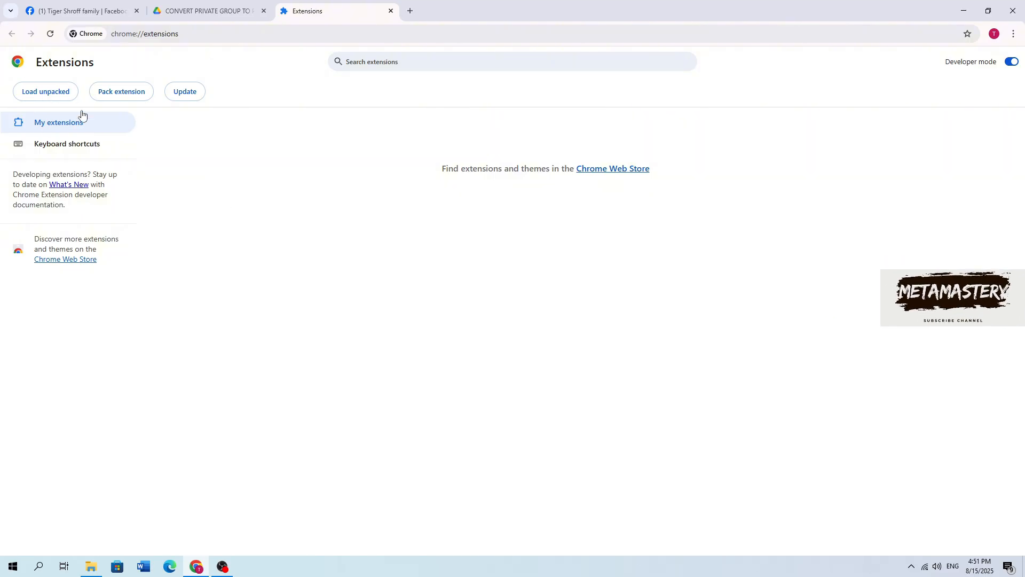
- Load the inner CONVERT PRIVATE GROUP TO PUBLIC folder unpacked and show the toolbar extensions list
left_click(45, 90)
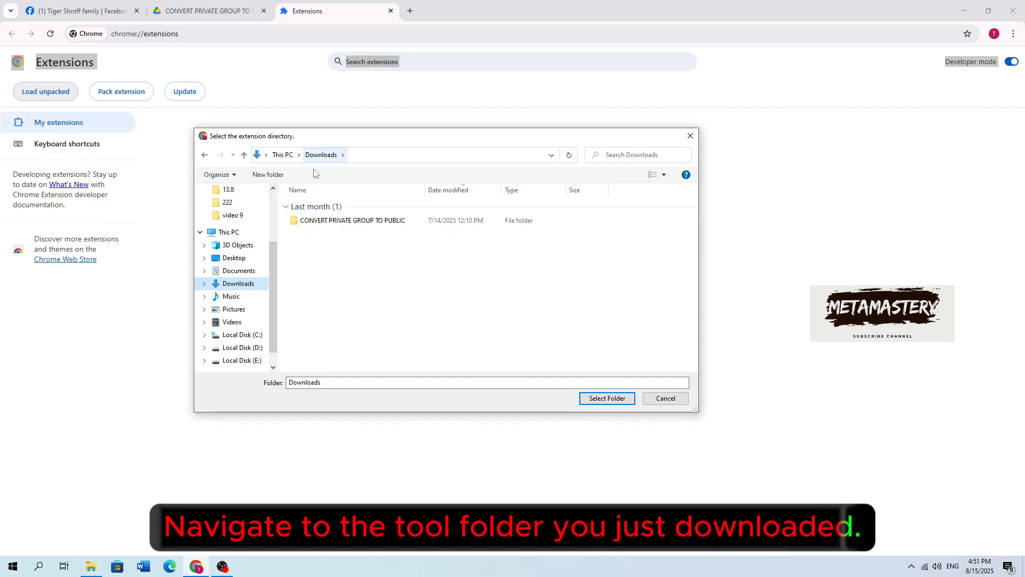
left_click(352, 220)
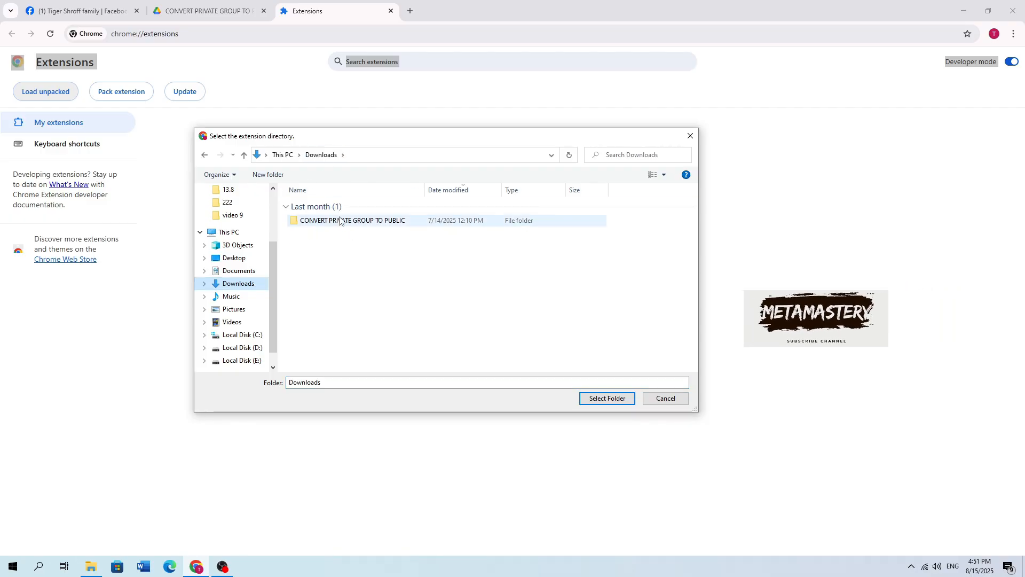
double_click(352, 219)
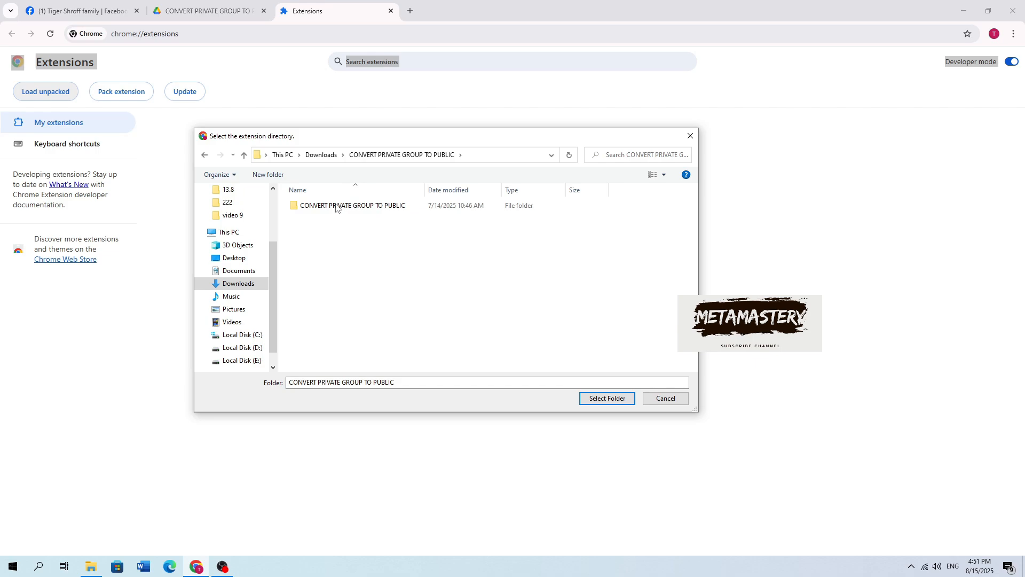
double_click(352, 204)
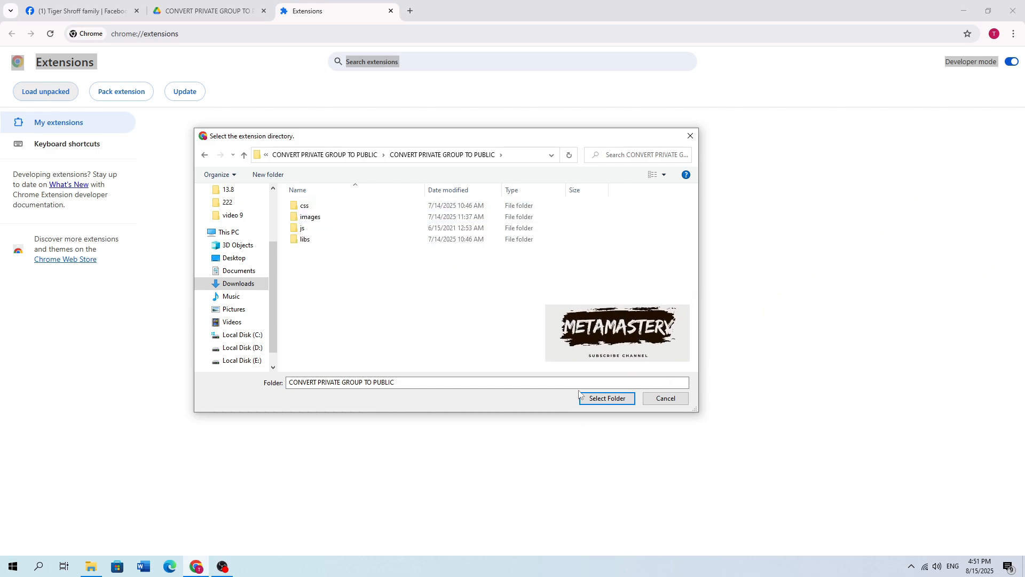
left_click(605, 398)
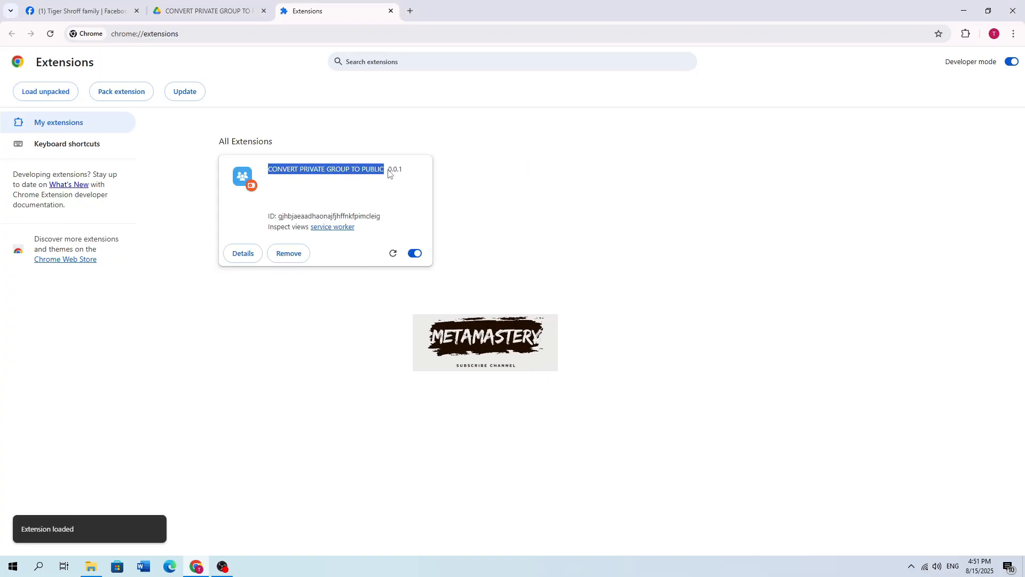
left_click(965, 34)
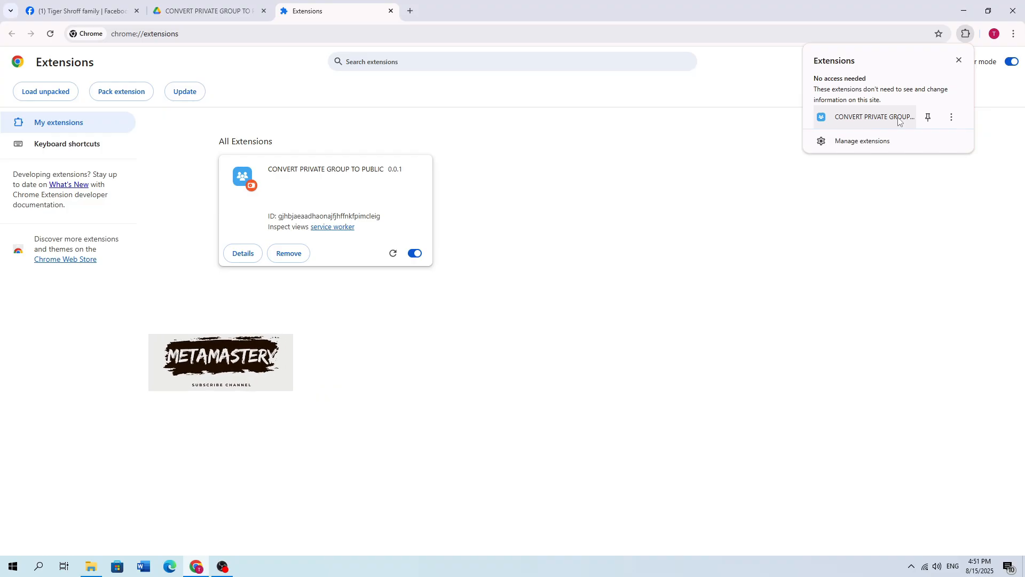
- Launch CONVERT PRIVATE GROUP TO PUBLIC from the Extensions menu to open its request form
left_click(874, 116)
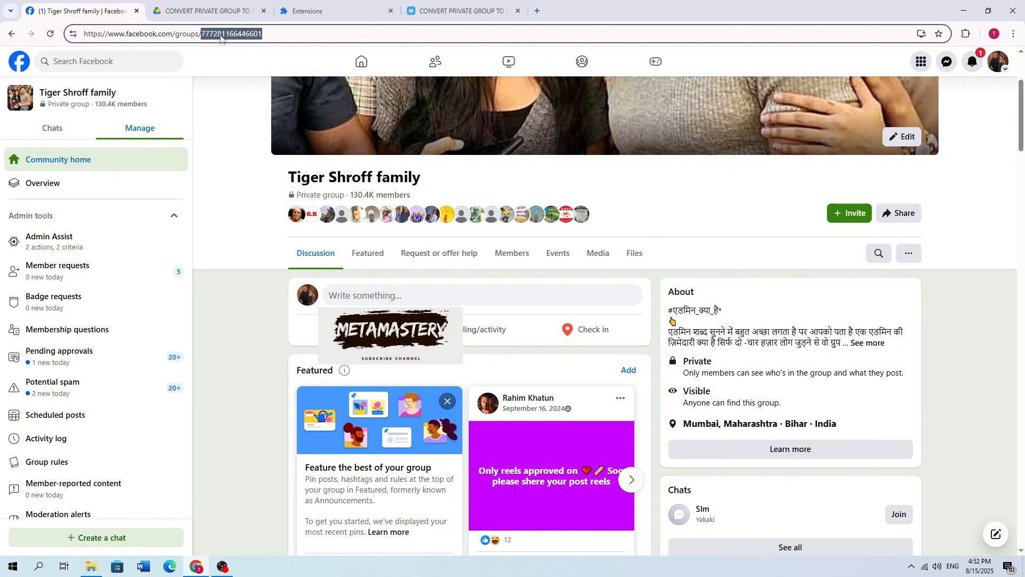
- Copy the group's numeric ID into UID GROUP and browse to the extension's note folder
right_click(229, 33)
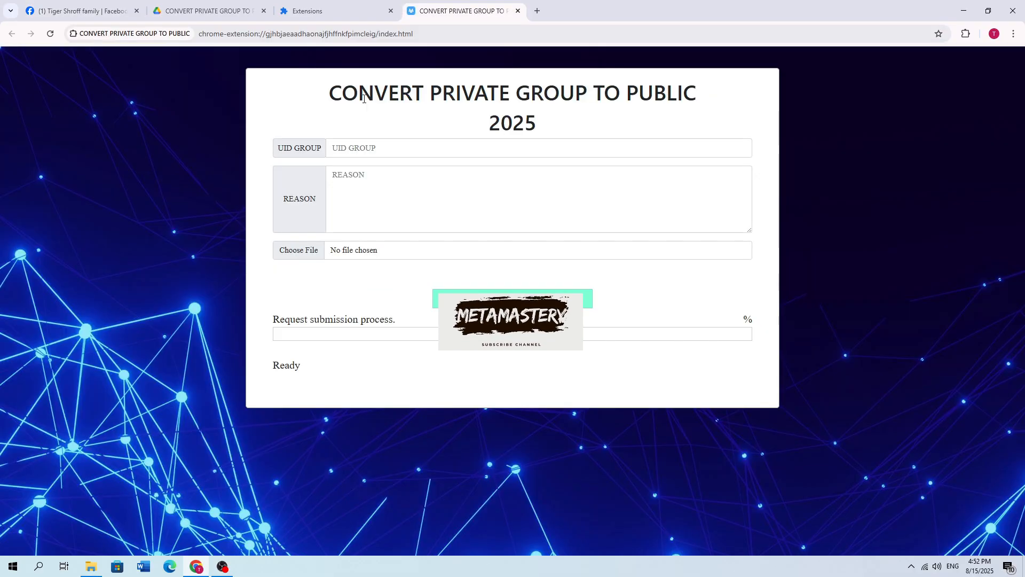
right_click(367, 147)
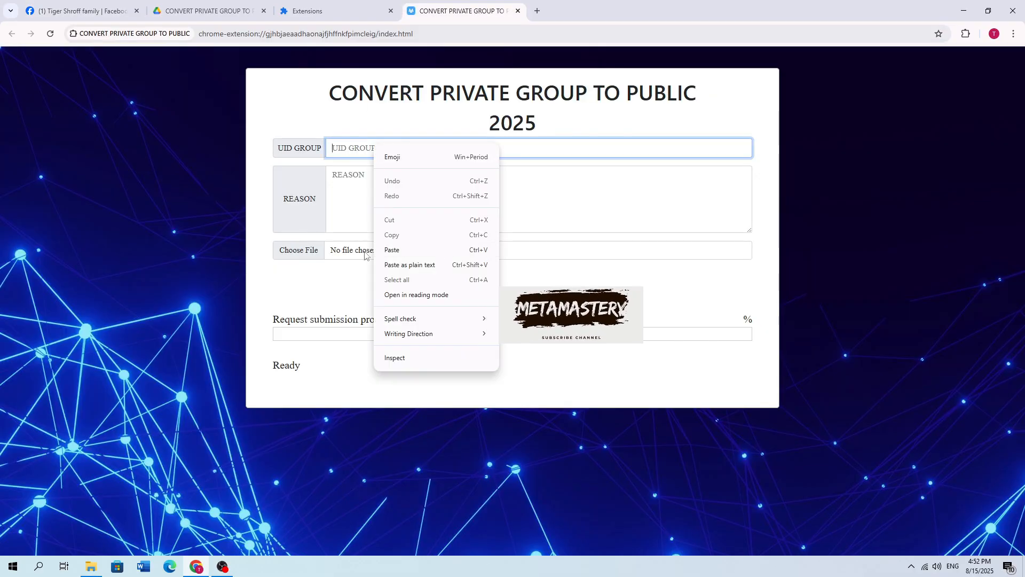
left_click(391, 250)
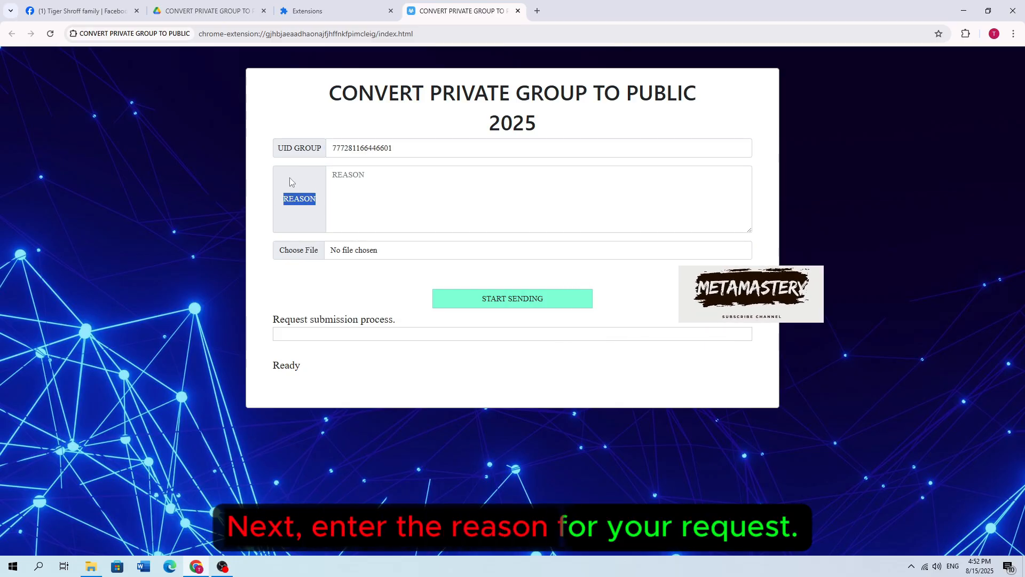
left_click(298, 250)
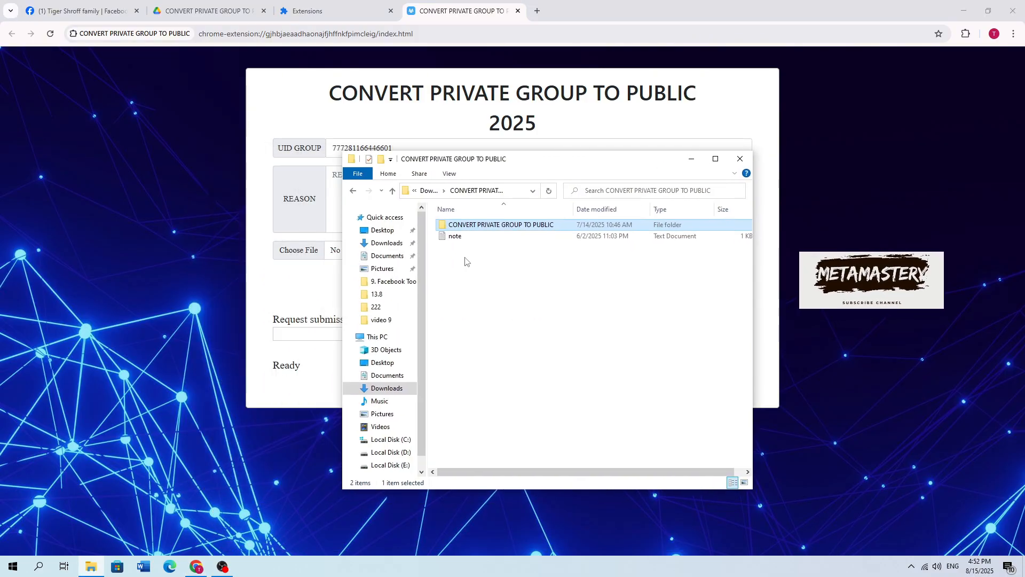
- Open note.txt in Notepad and select the entire sample letter
left_click(455, 235)
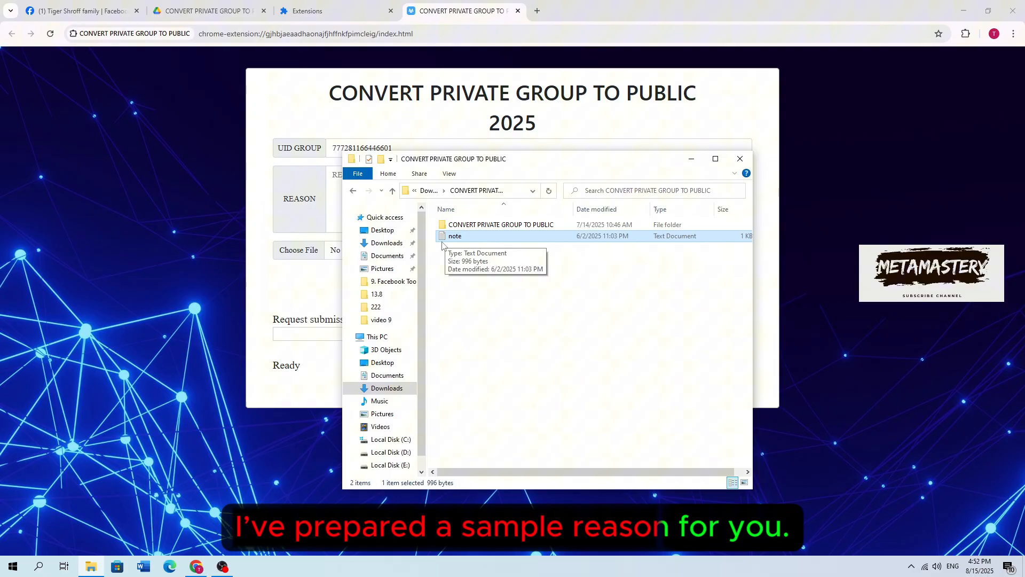
double_click(454, 236)
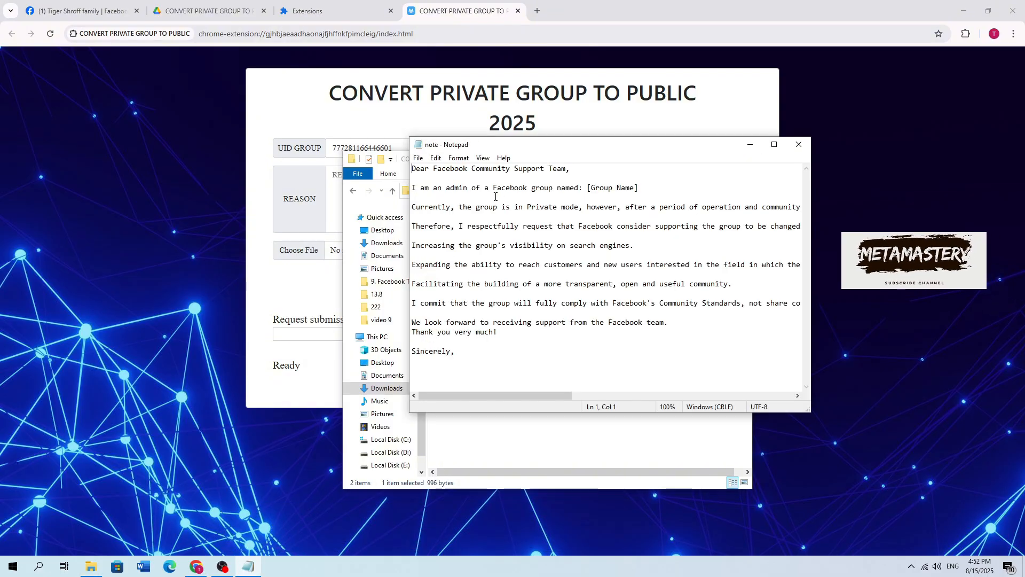
key("ctrl+a")
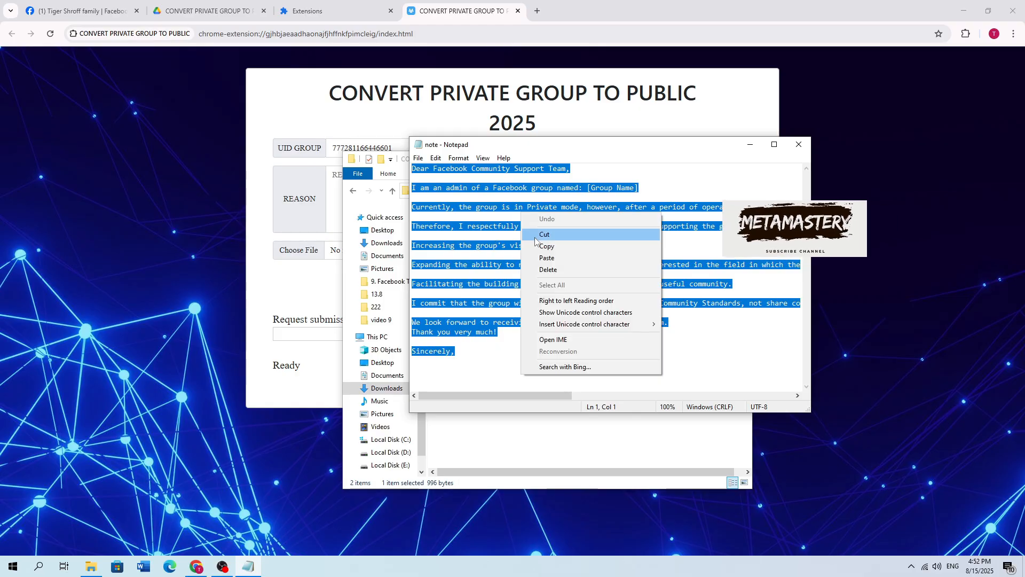
mouse_move(547, 246)
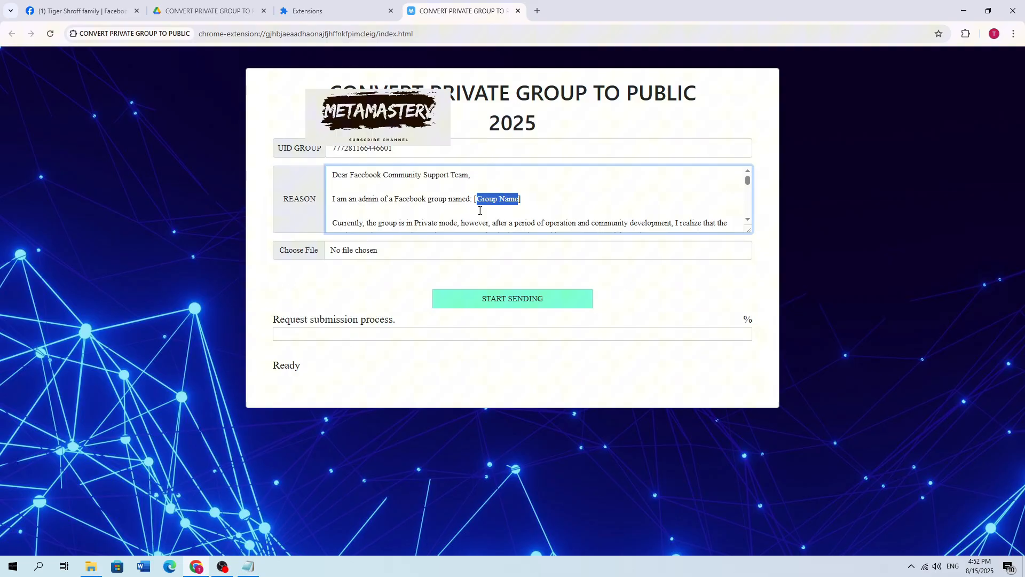
- Copy 'Tiger Shroff family' from the group page to replace [Group Name] in REASON
left_click(79, 11)
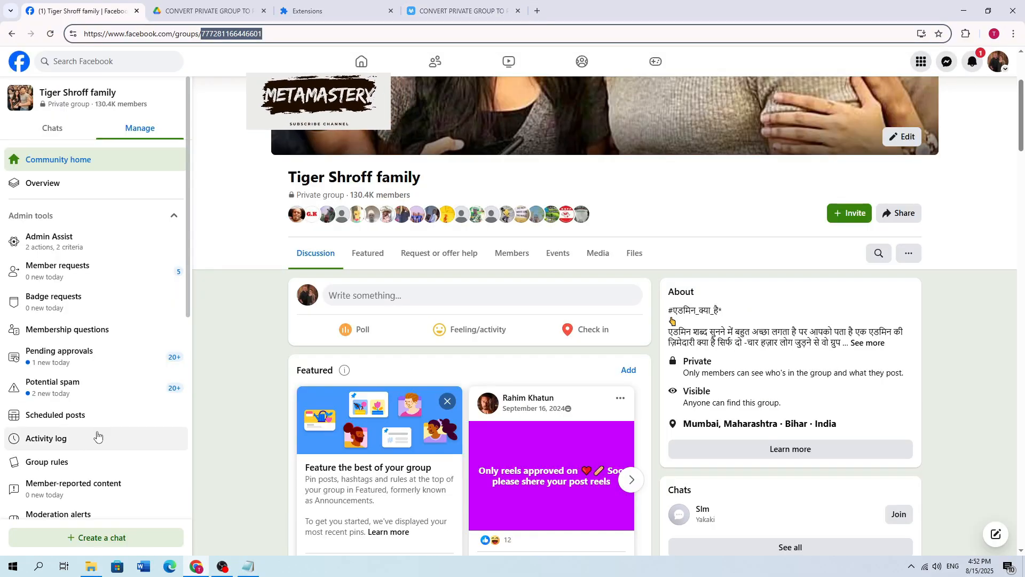
scroll("down", 3)
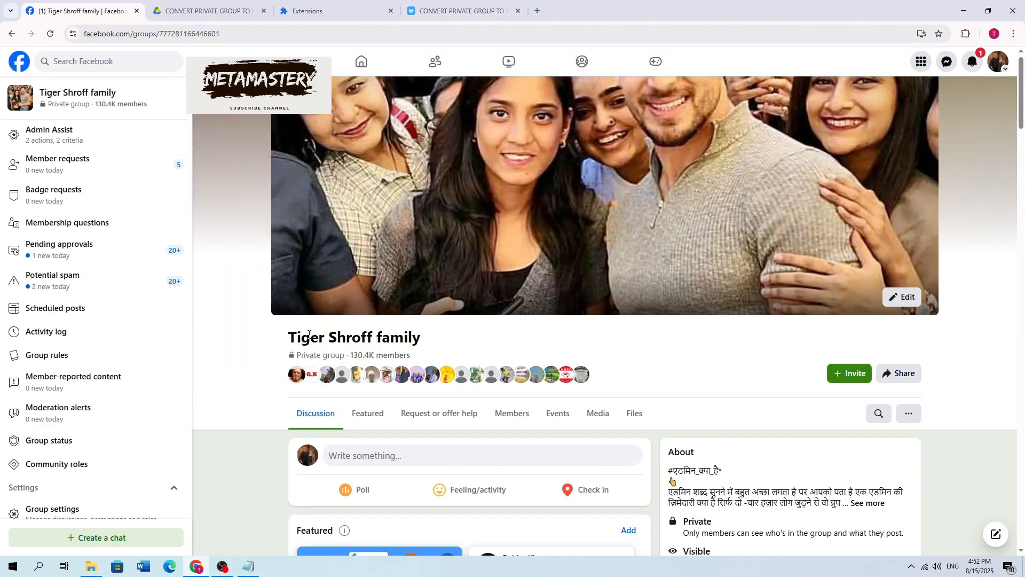
right_click(353, 337)
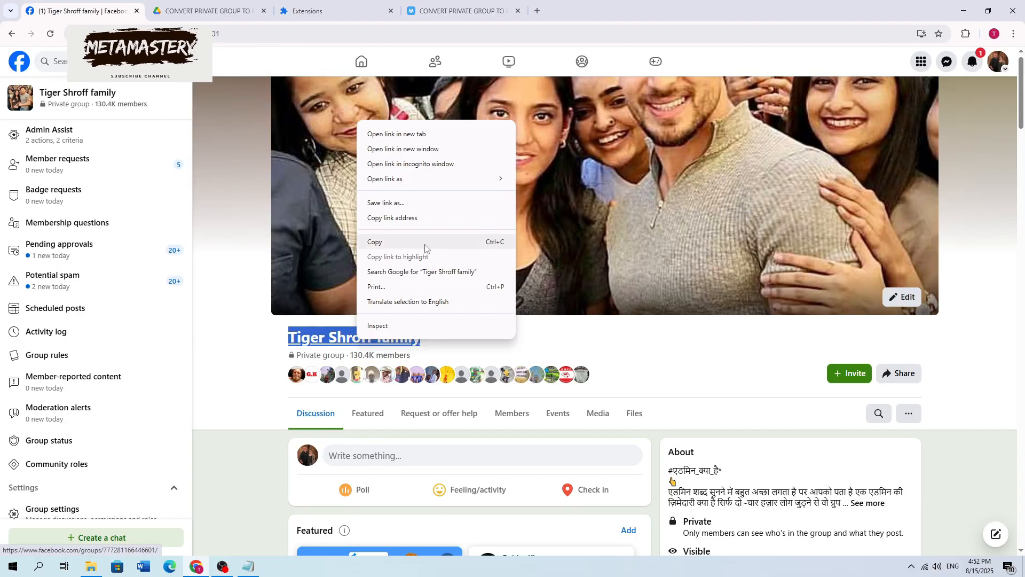
left_click(458, 11)
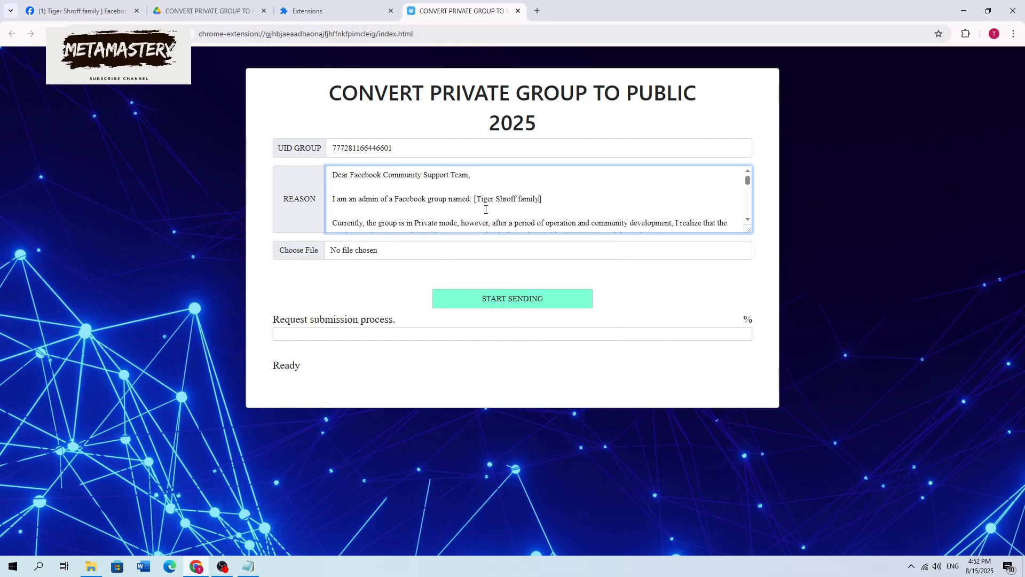
double_click(508, 198)
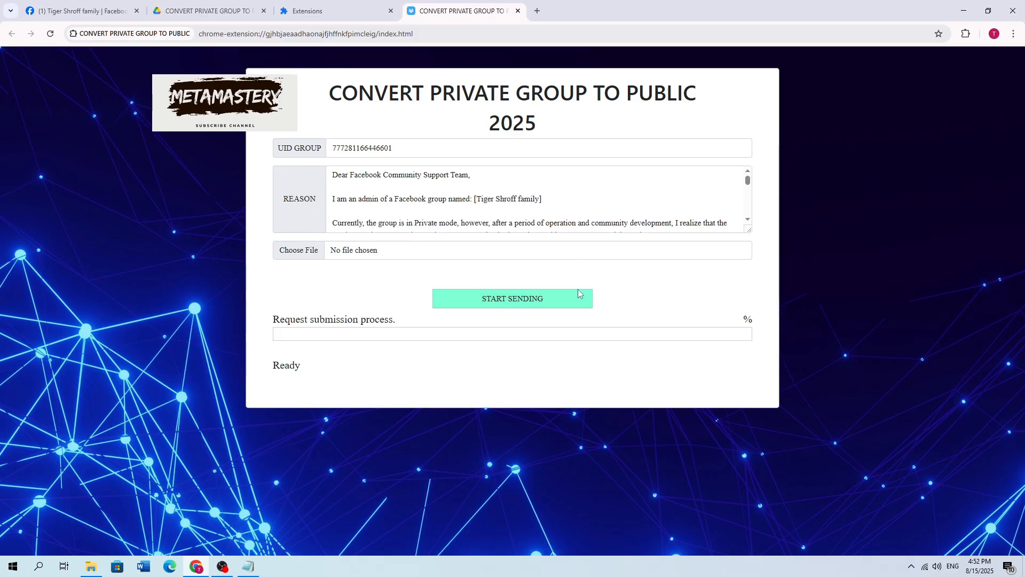
- Submit the conversion request with the form's START SENDING button
left_click(512, 298)
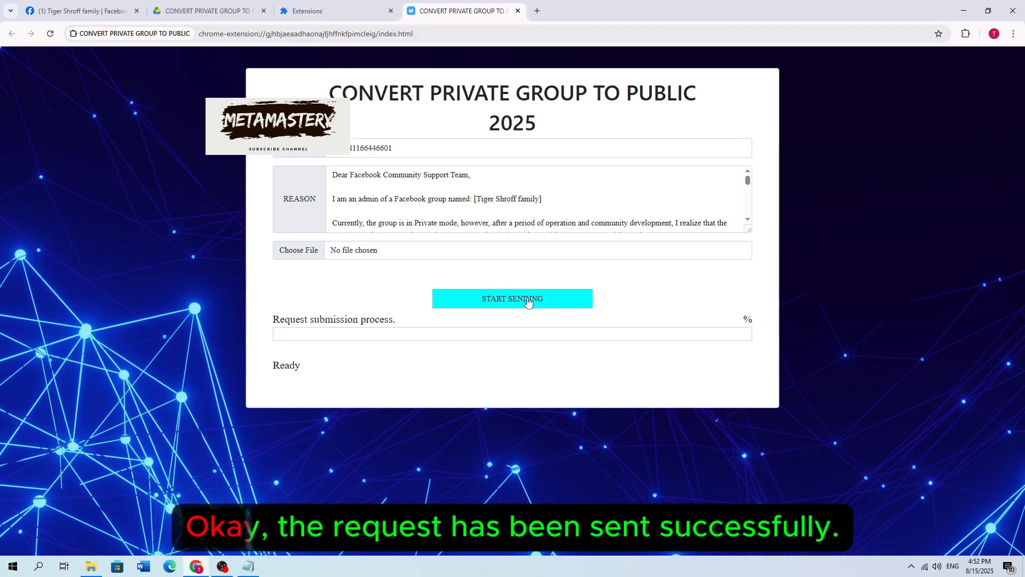
left_click(512, 298)
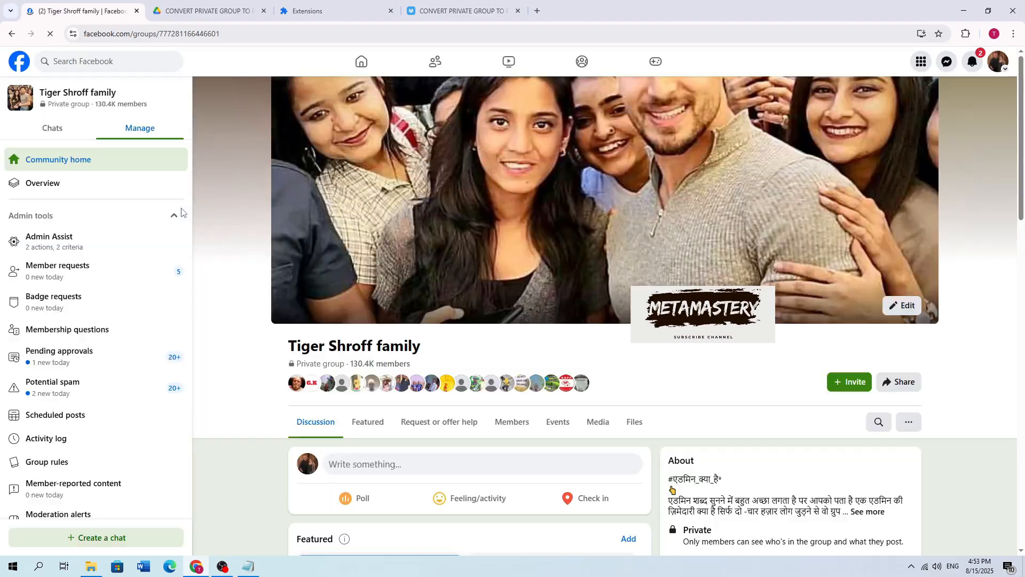
- Scroll the Tiger Shroff family group page, then reload it with F5
scroll("down", 3)
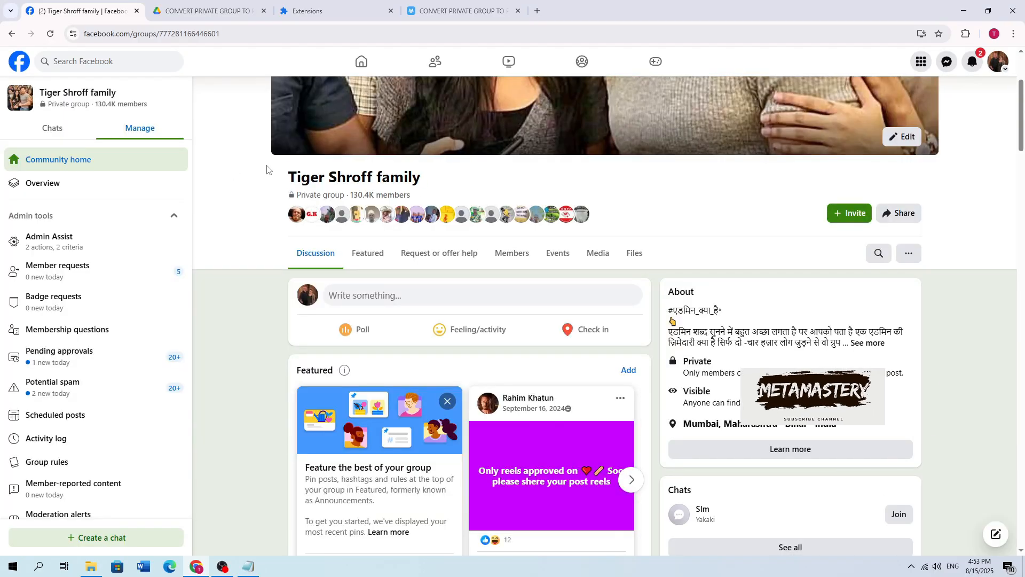
key("F5")
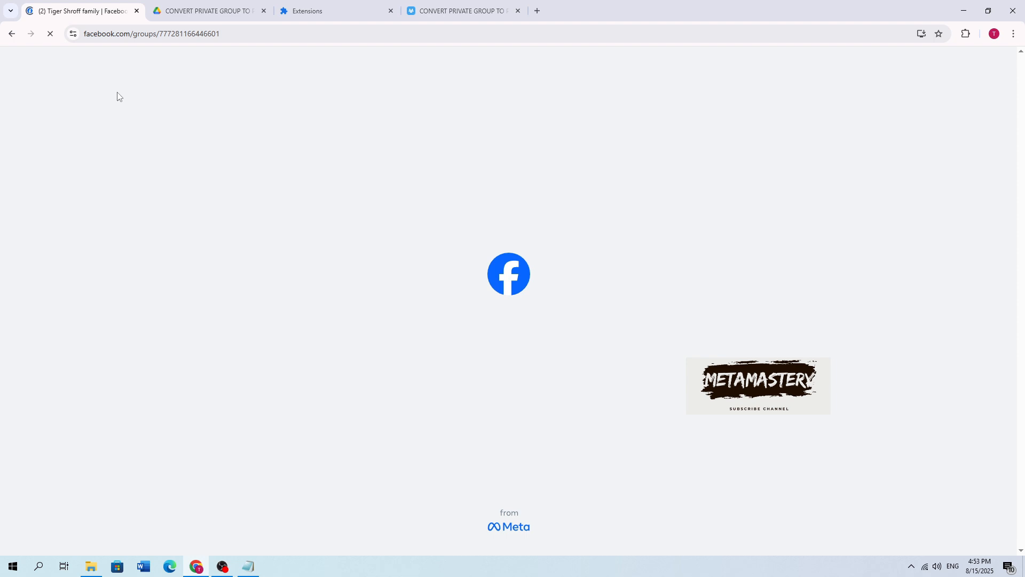